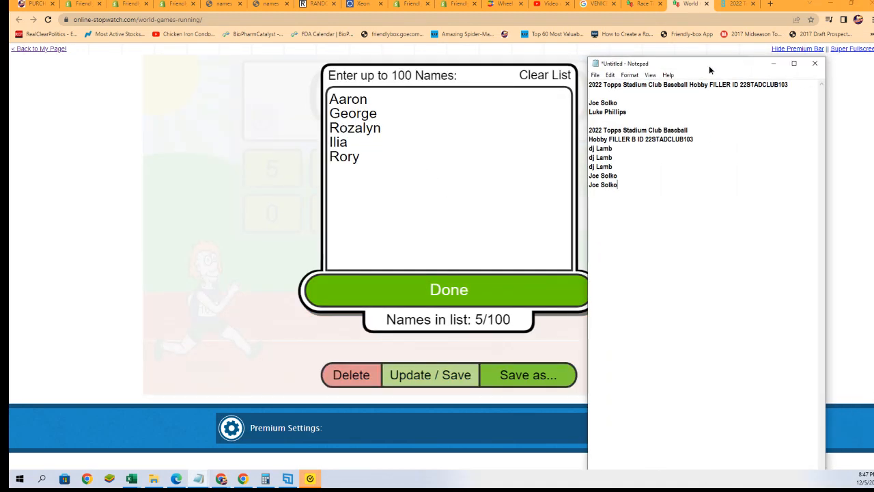
- Copy the five dj Lamb and Joe Solko lines and replace the stopwatch's five racer names with them
{"action": "left_click_drag", "start_coordinate": [590, 148], "coordinate": [616, 186]}
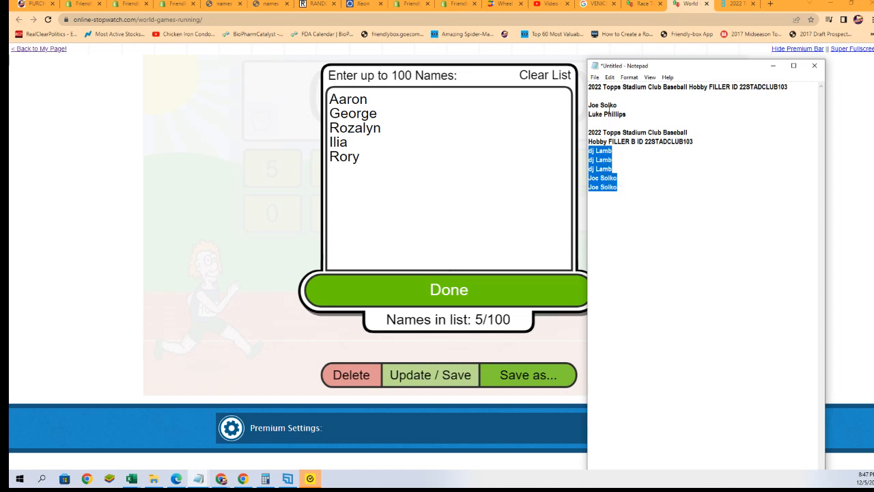
{"action": "right_click", "coordinate": [601, 170]}
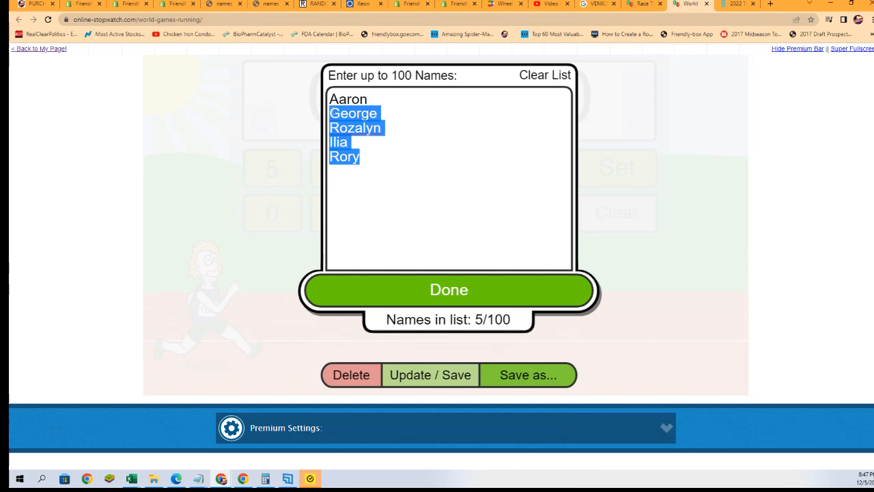
{"action": "left_click", "coordinate": [544, 75]}
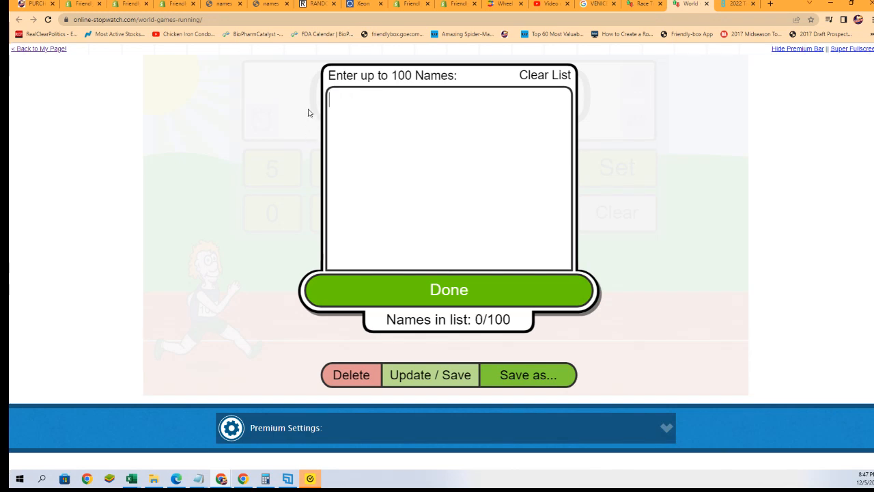
{"action": "left_click", "coordinate": [447, 290]}
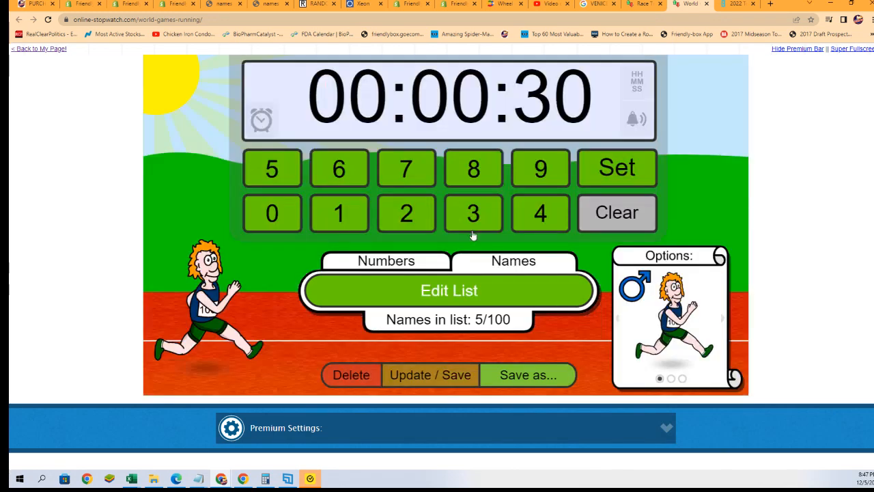
- Shuffle the five named racers twice and start the 30-second sprint in Super Fullscreen
{"action": "left_click", "coordinate": [616, 168]}
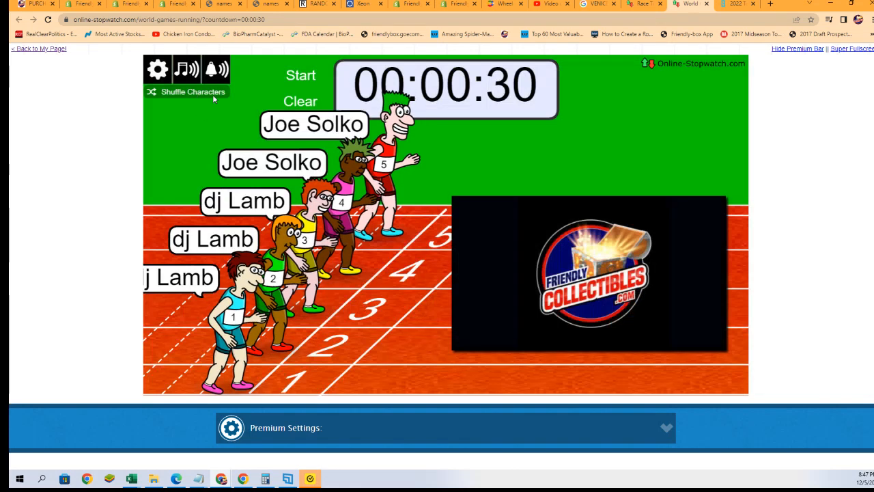
{"action": "left_click", "coordinate": [192, 92]}
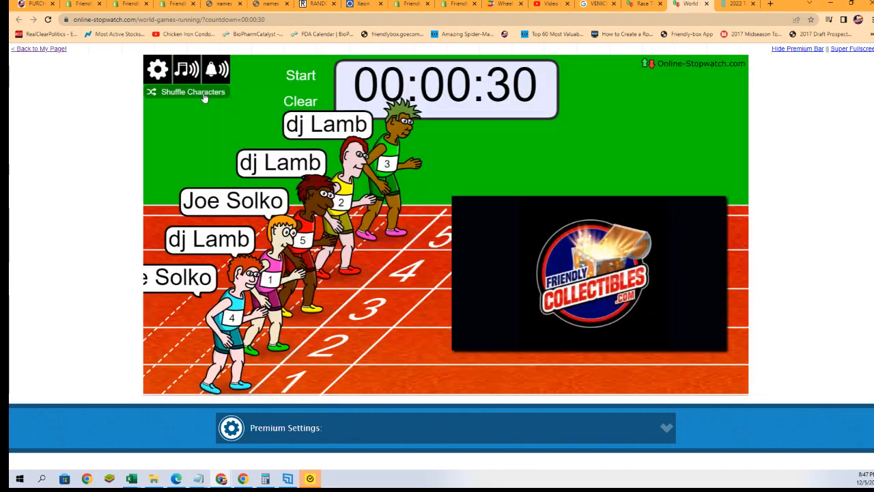
{"action": "left_click", "coordinate": [159, 69]}
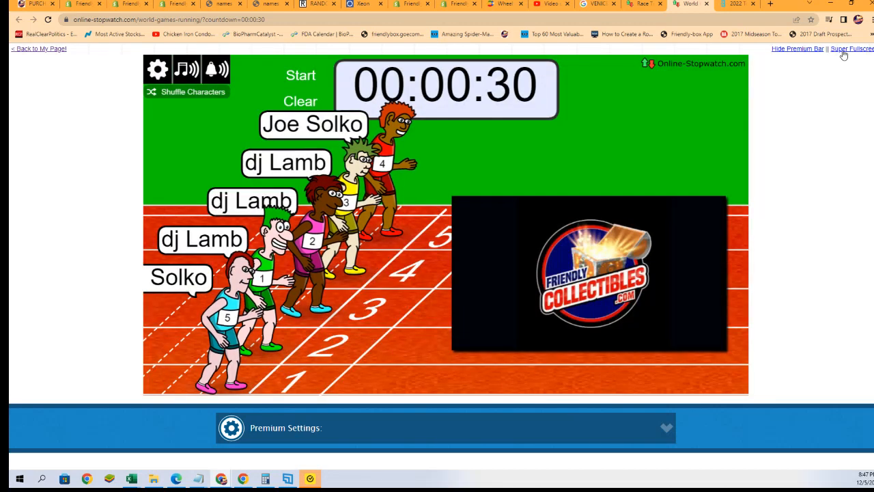
{"action": "left_click", "coordinate": [849, 49]}
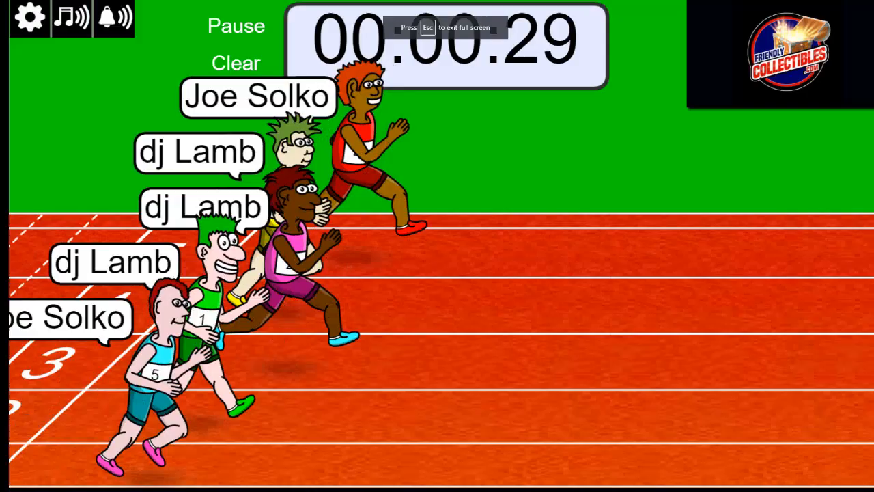